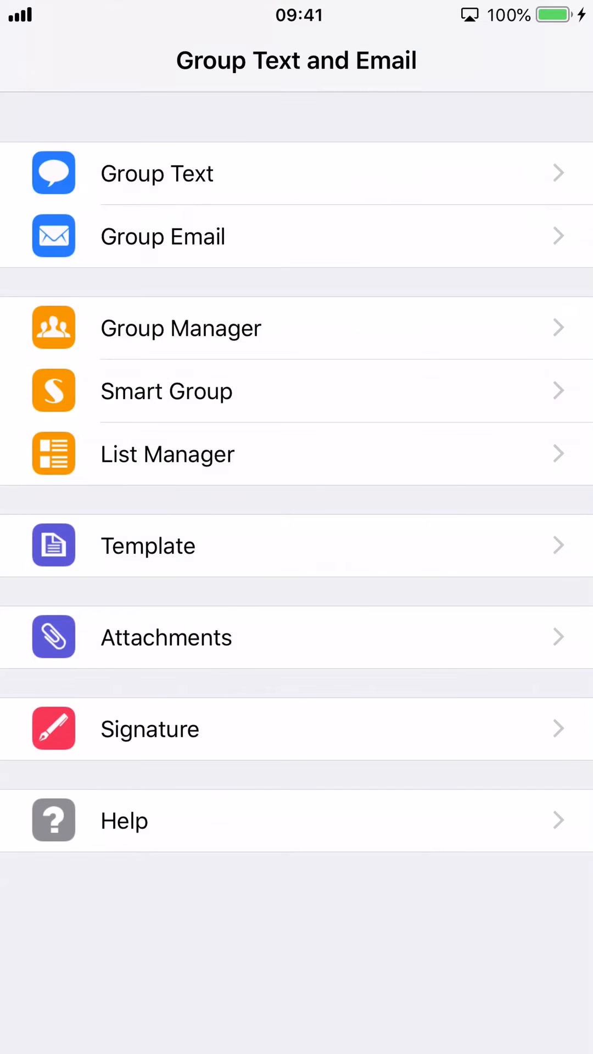
Start a new group text from the main menu, reaching the recipient source choices.
click(156, 174)
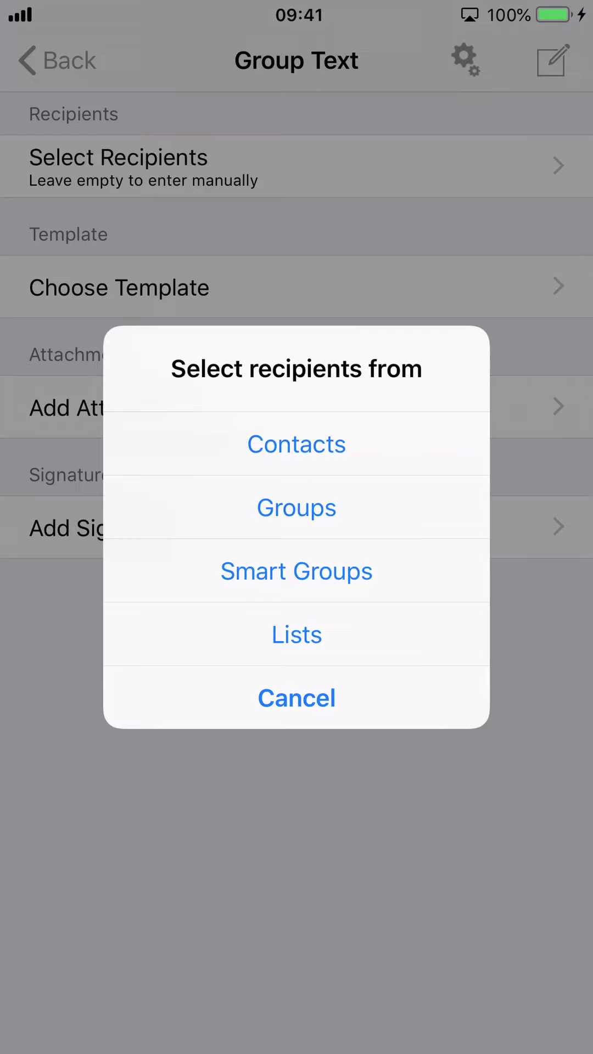
Choose Contacts as the source and tick four people in the Choose Contacts list.
click(295, 444)
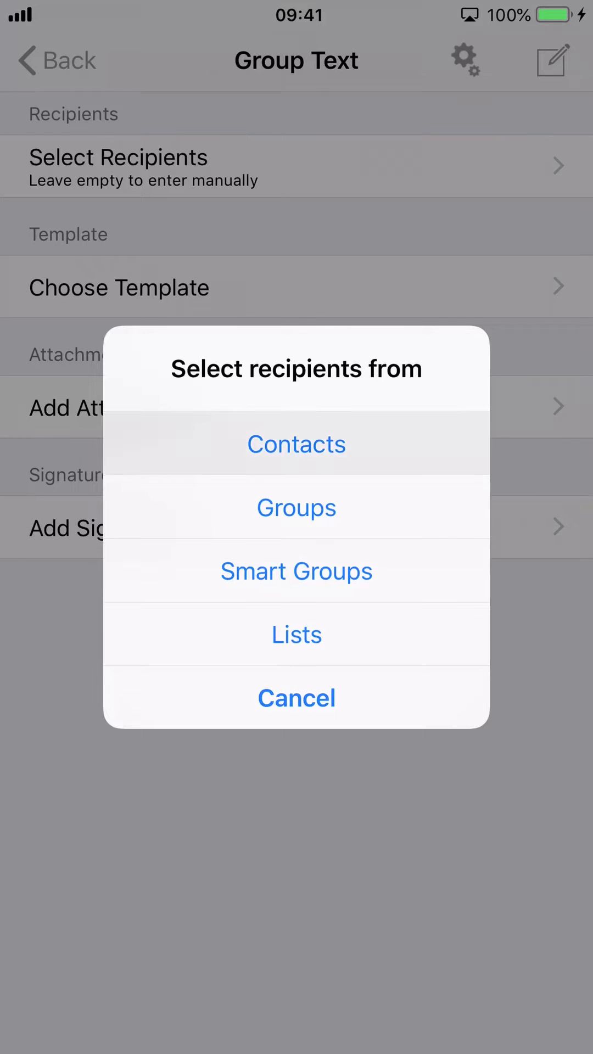
click(295, 444)
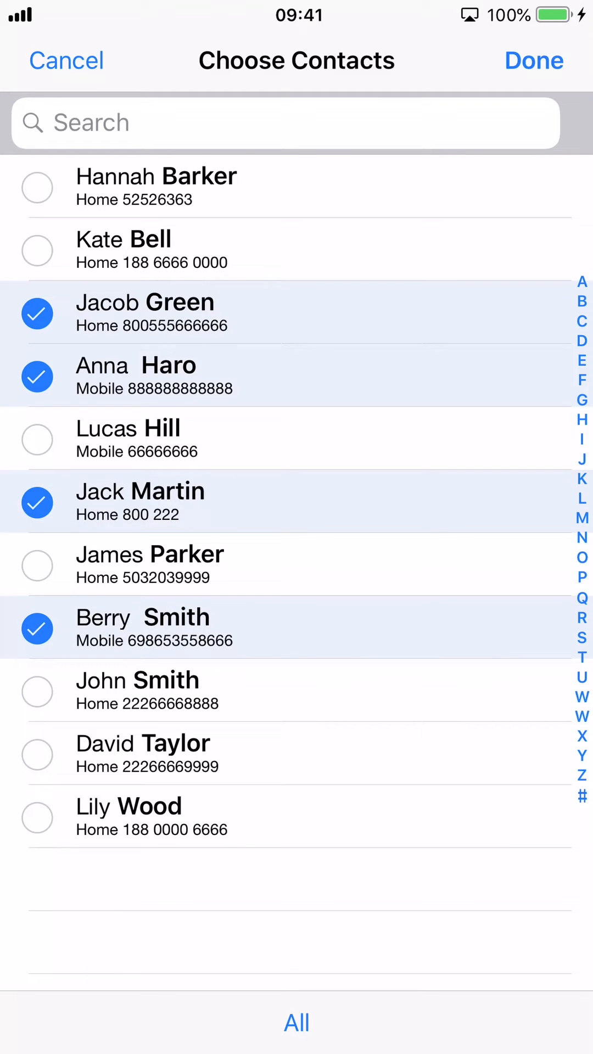
Confirm the four contacts and apply the '{first name}, Happy Holidays!' template.
click(533, 60)
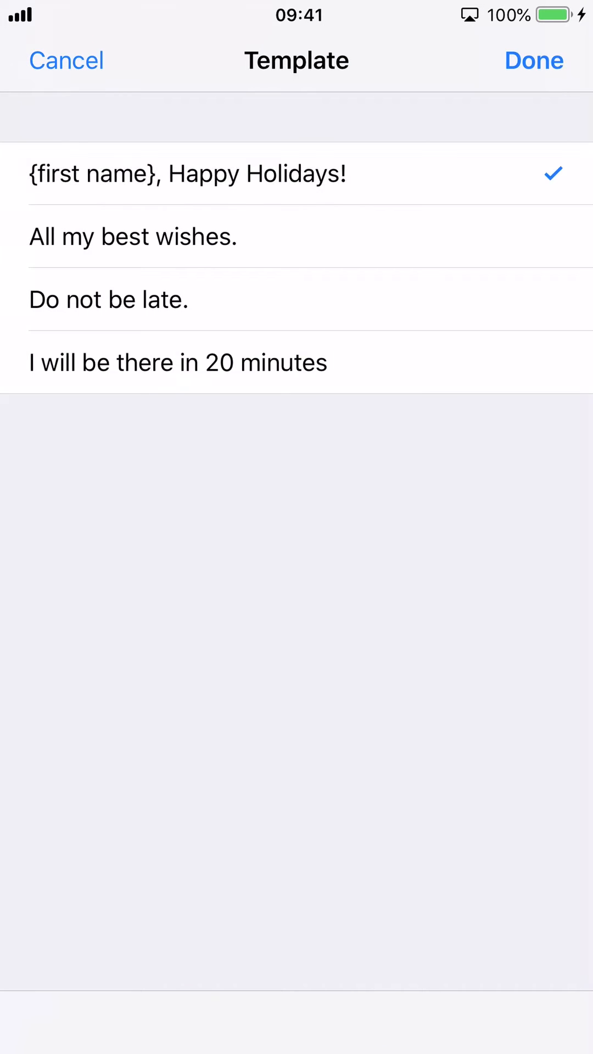
click(533, 60)
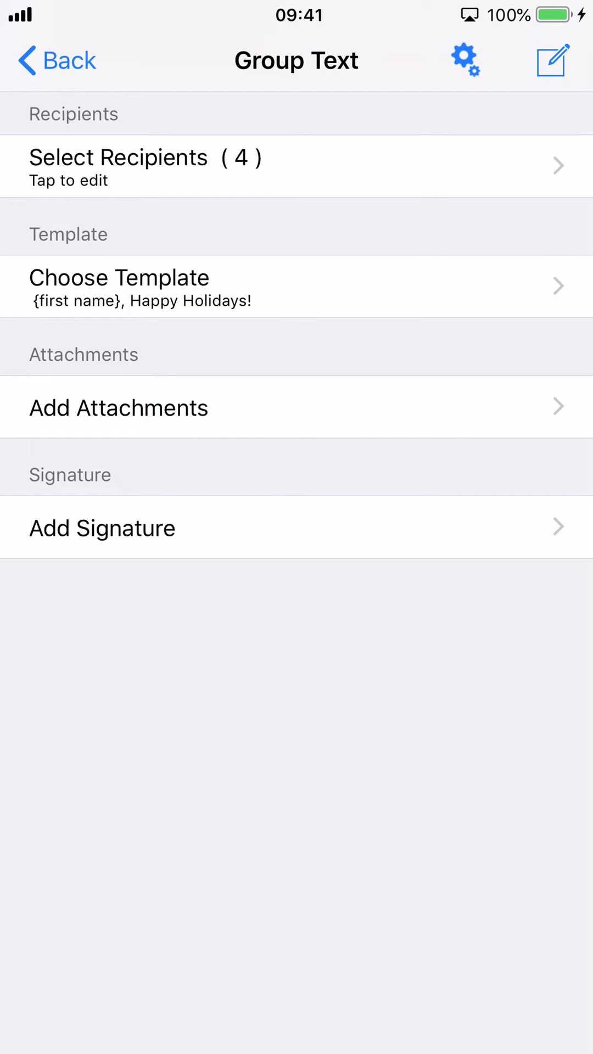
Review the Happy Holidays message text and continue to the Send Individually option.
click(551, 60)
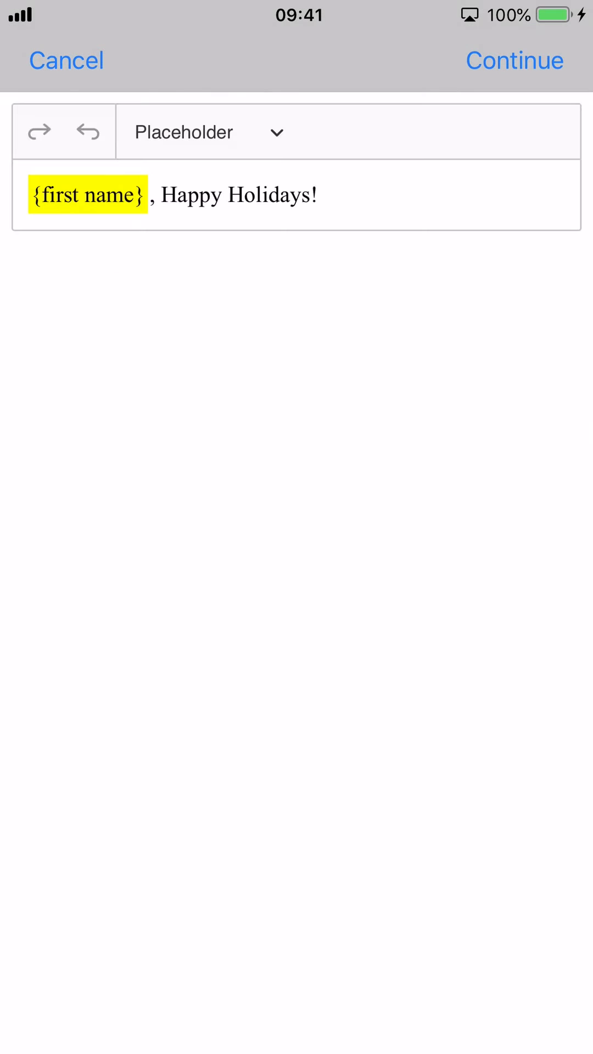
click(514, 61)
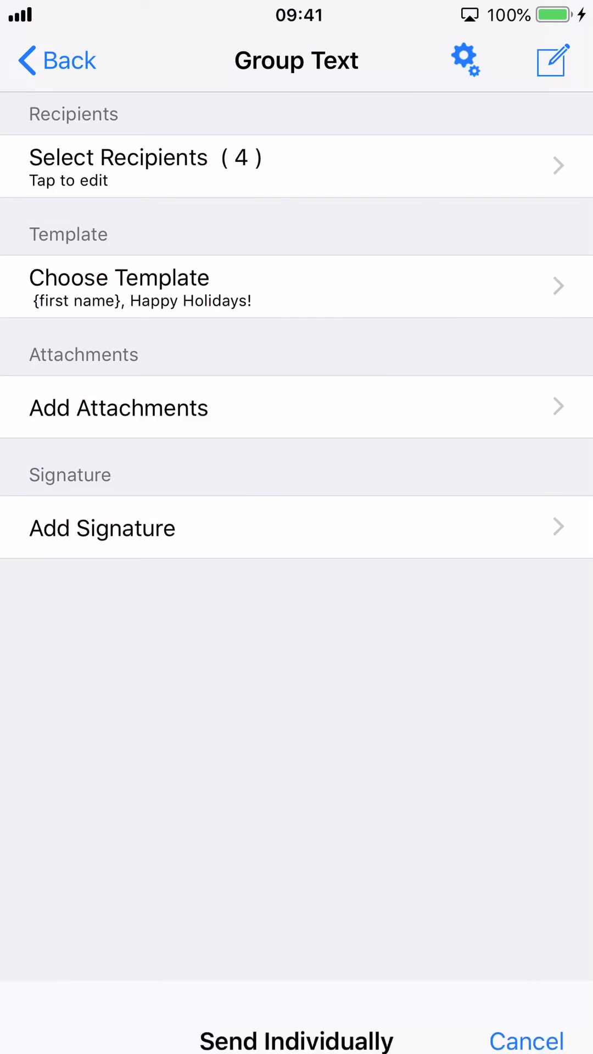